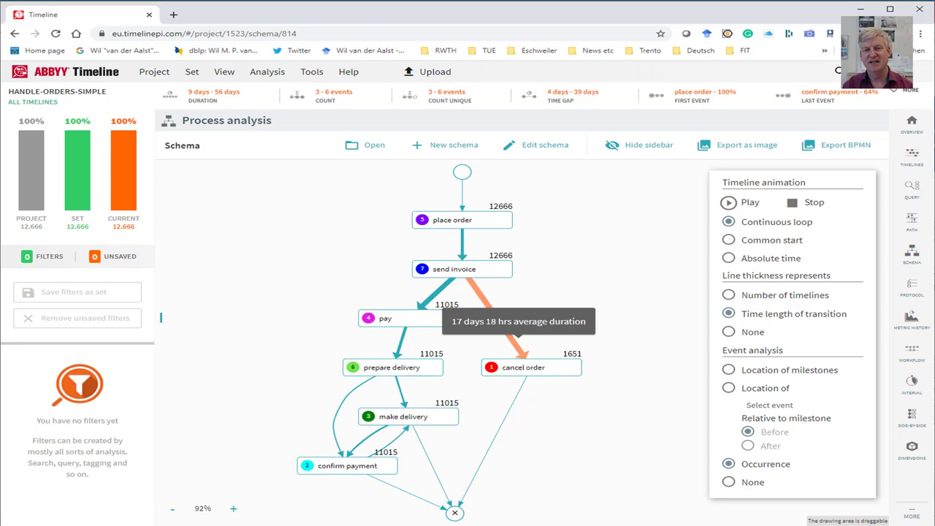
# Step: Open the Accepting Petri Net and log in the Interactive PSM visualisation
pyautogui.click(286, 516)
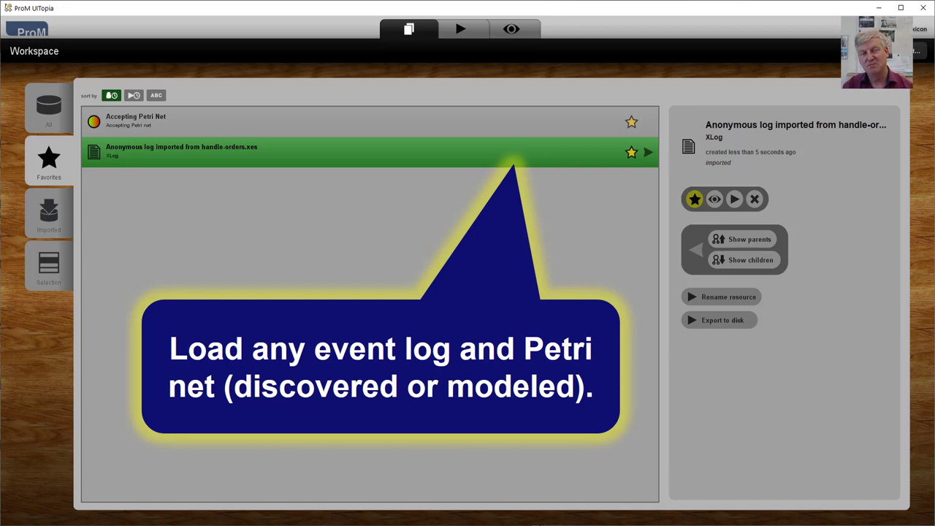
pyautogui.click(460, 30)
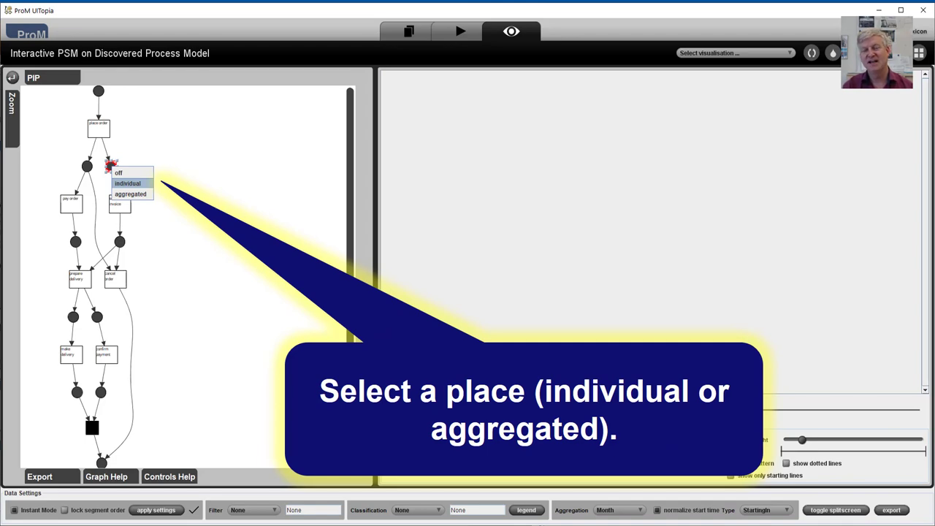
pyautogui.click(128, 183)
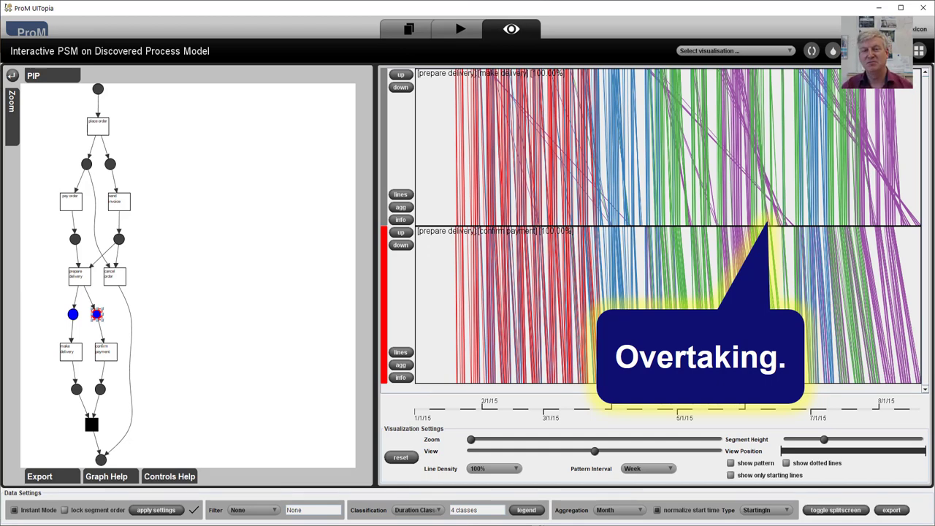
# Step: Switch both post-delivery place patterns to aggregated monthly bar charts by duration class
pyautogui.click(401, 207)
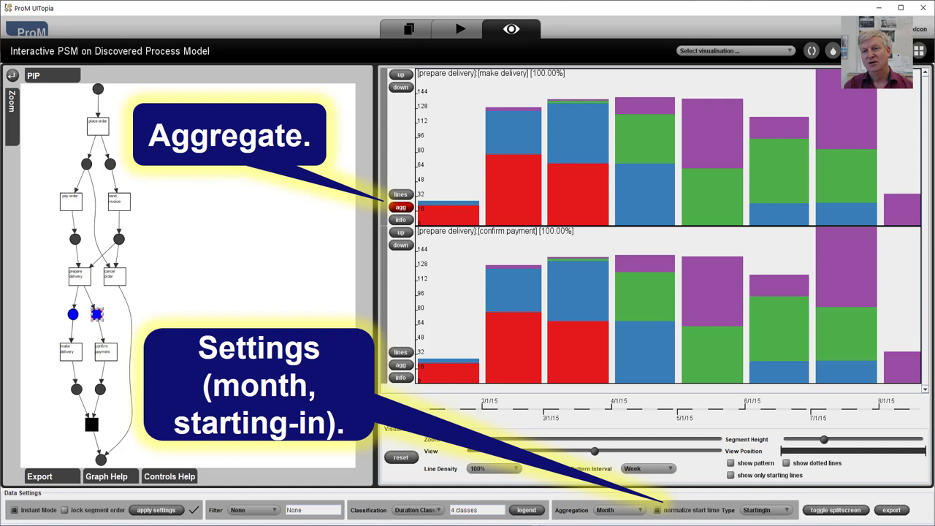